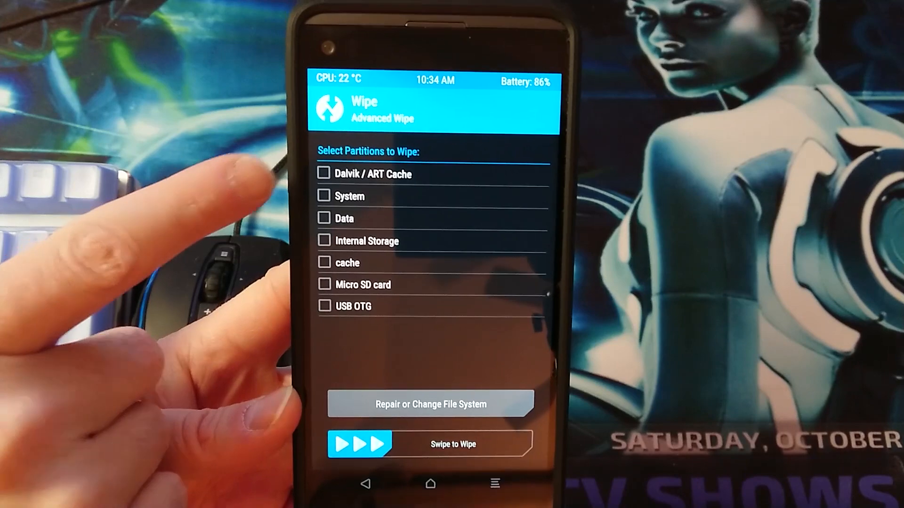
Step: Wipe Dalvik / ART Cache, System, Data and Internal Storage via Advanced Wipe
{"action": "left_click", "coordinate": [324, 174]}
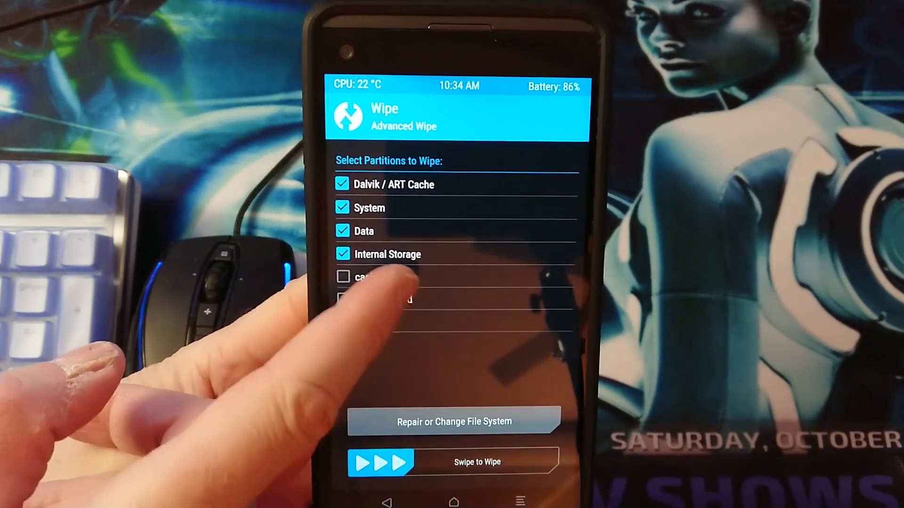
{"action": "left_click", "coordinate": [343, 277]}
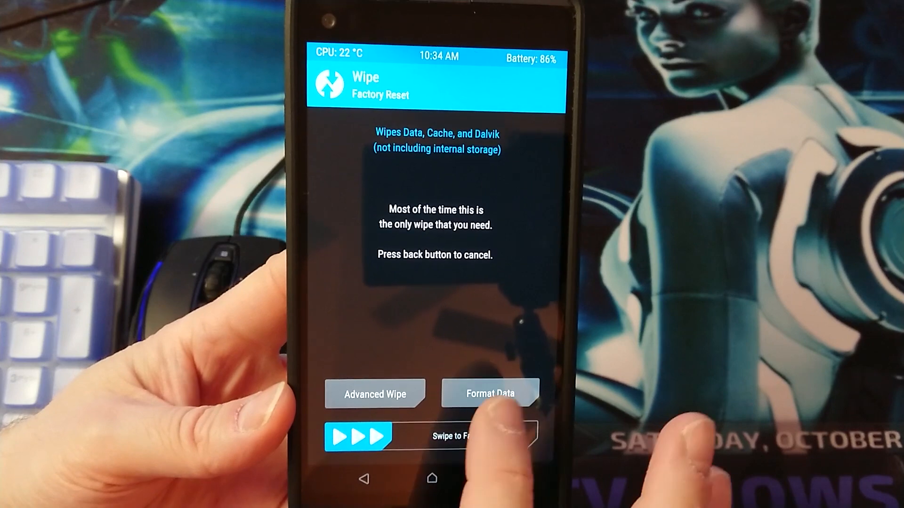
Step: Format the data partition, confirming with 'yes', then return to the main menu
{"action": "left_click", "coordinate": [488, 393]}
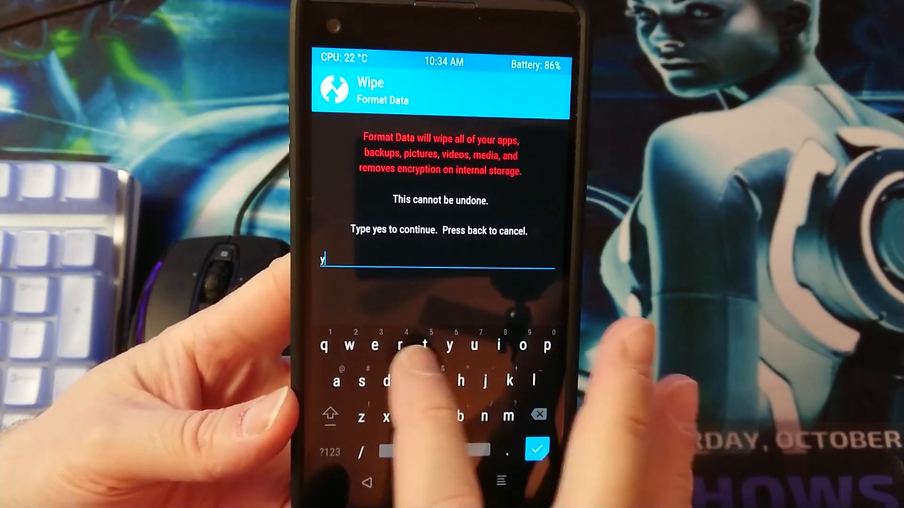
{"action": "type", "text": "es"}
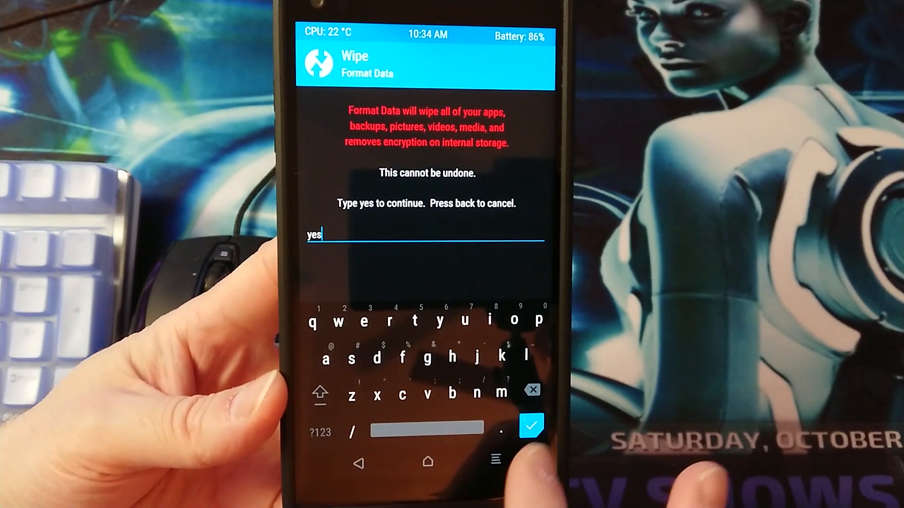
{"action": "left_click", "coordinate": [531, 425]}
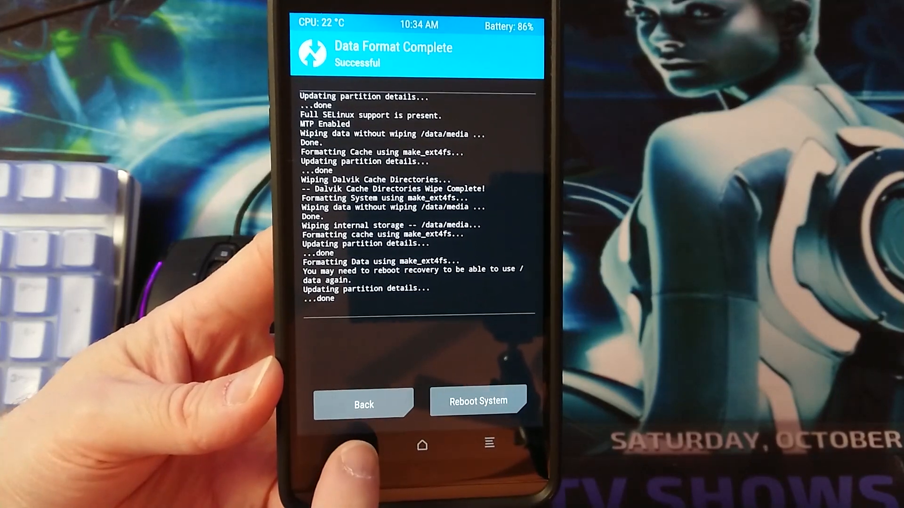
{"action": "left_click", "coordinate": [363, 403]}
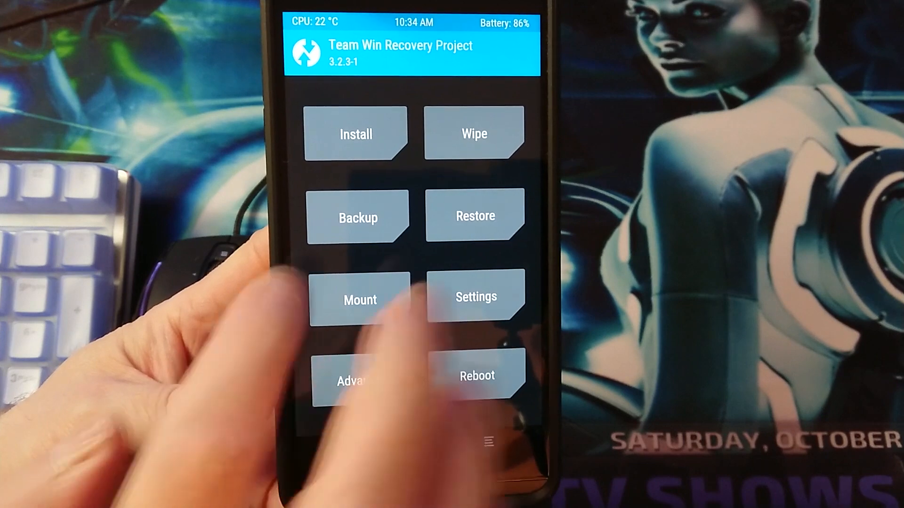
Step: Open the zip installer with the Micro SD card as the storage source
{"action": "left_click", "coordinate": [355, 134]}
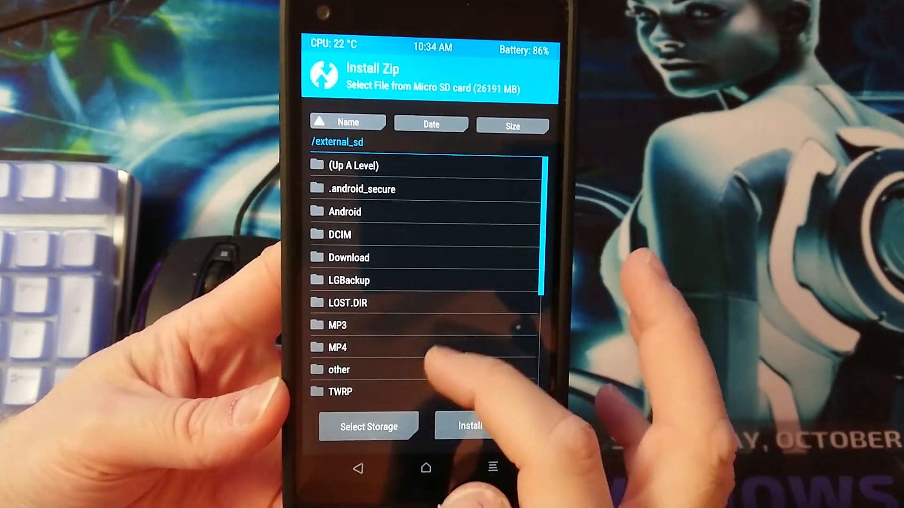
{"action": "left_click", "coordinate": [368, 426]}
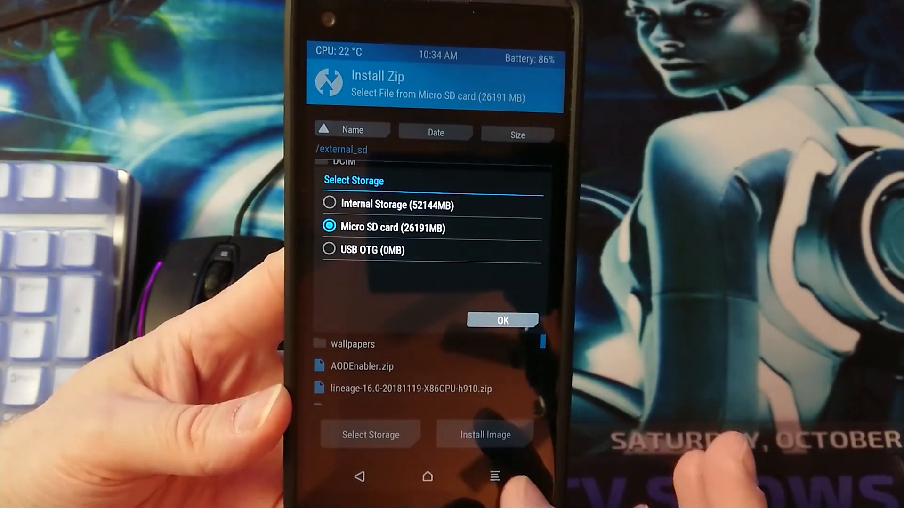
{"action": "left_click", "coordinate": [502, 320]}
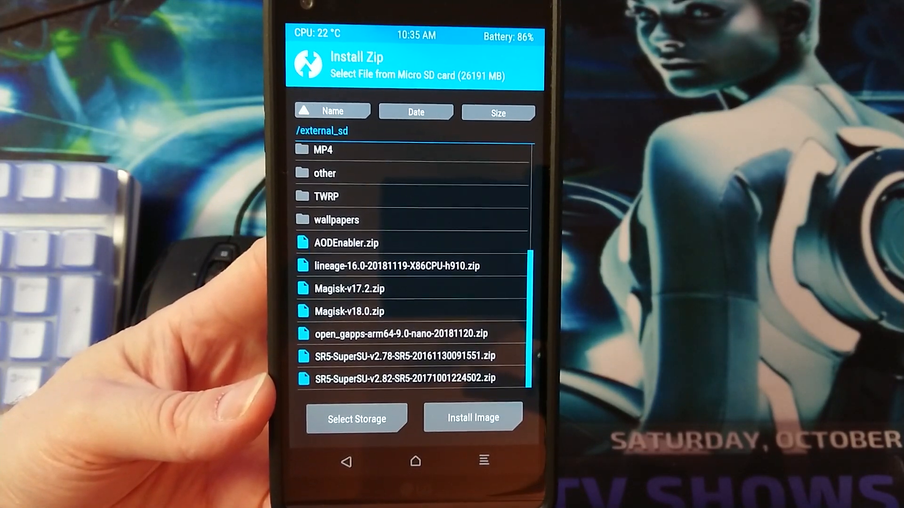
Step: Queue Magisk-v18.0.zip, the open_gapps nano zip and AODEnabler.zip for flashing
{"action": "left_click", "coordinate": [349, 310]}
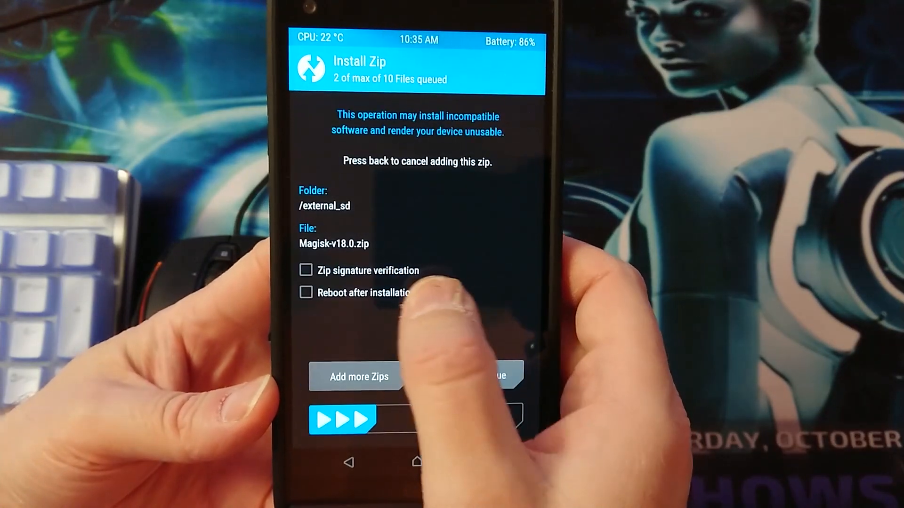
{"action": "left_click", "coordinate": [356, 377]}
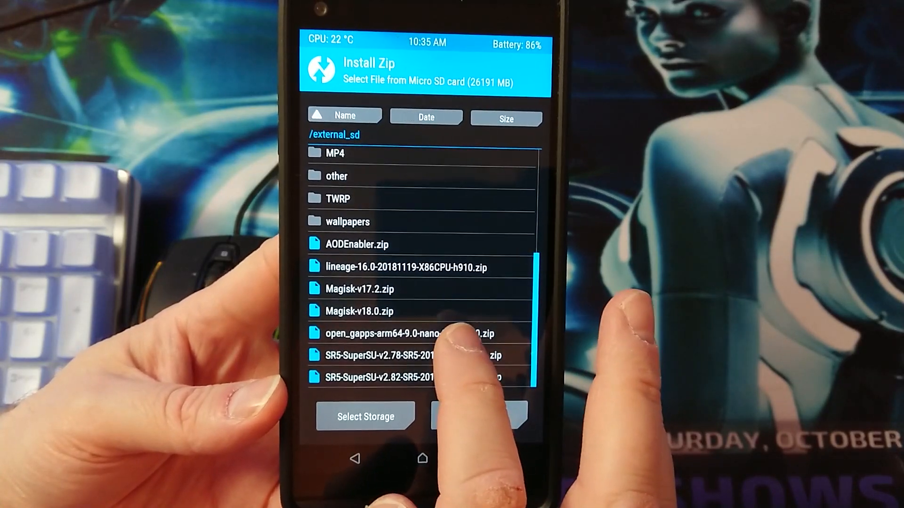
{"action": "left_click", "coordinate": [407, 333]}
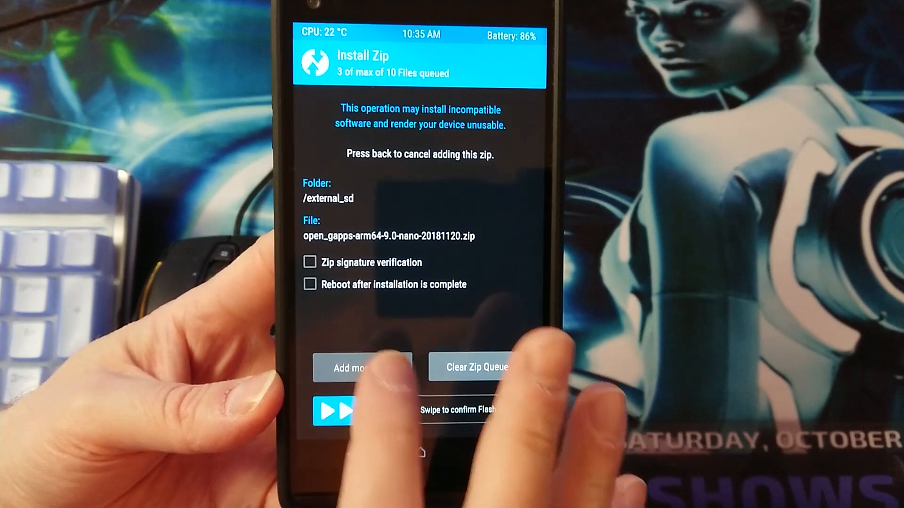
{"action": "left_click", "coordinate": [360, 368]}
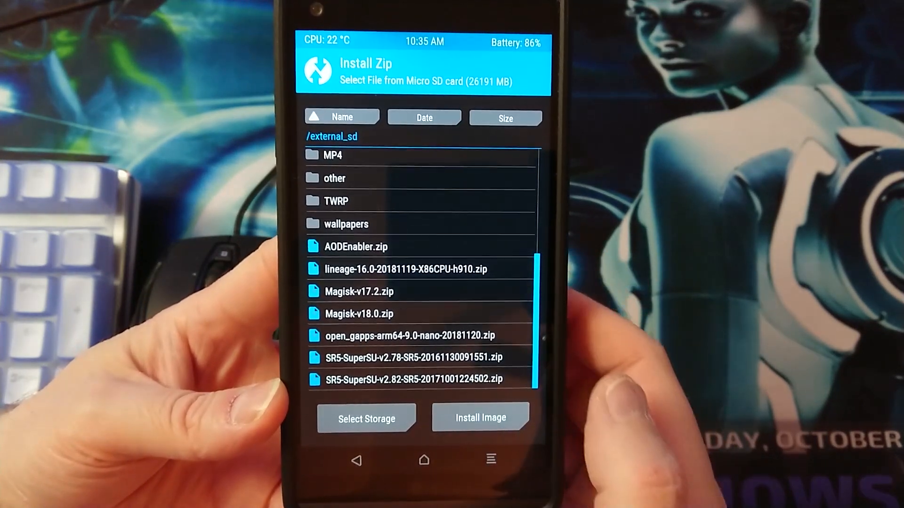
{"action": "left_click", "coordinate": [357, 246]}
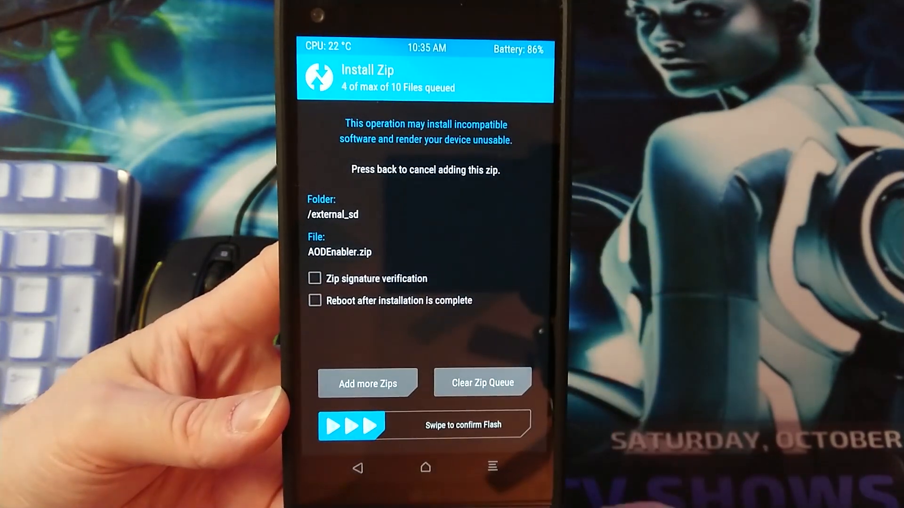